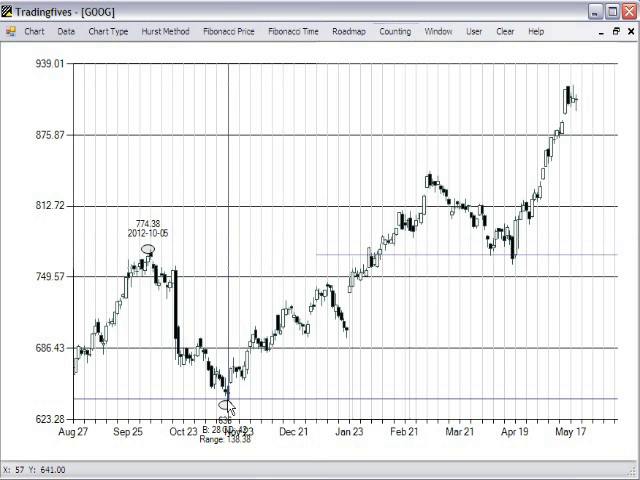
{"action": "mouse_move", "coordinate": [517, 270]}
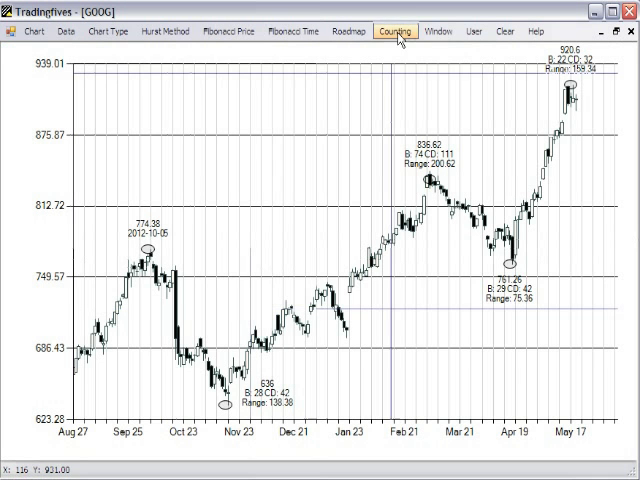
Step: Open Counting > Look Ahead and enter 774.38 as the known price
{"action": "left_click", "coordinate": [392, 31]}
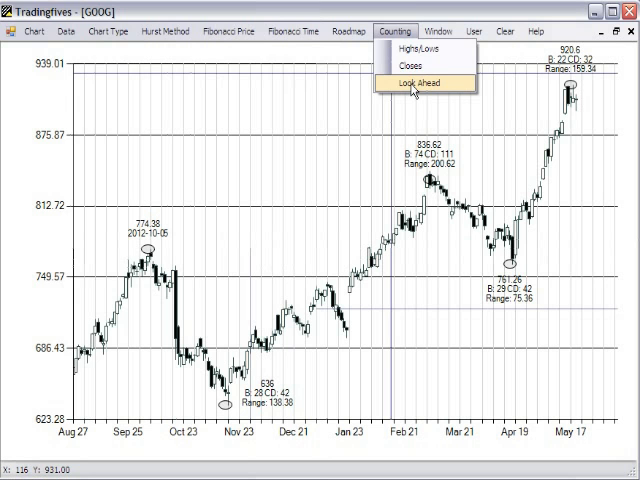
{"action": "left_click", "coordinate": [401, 81]}
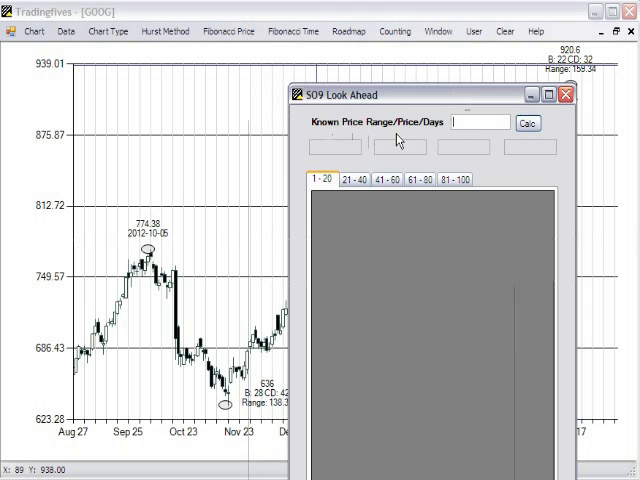
{"action": "mouse_move", "coordinate": [432, 128]}
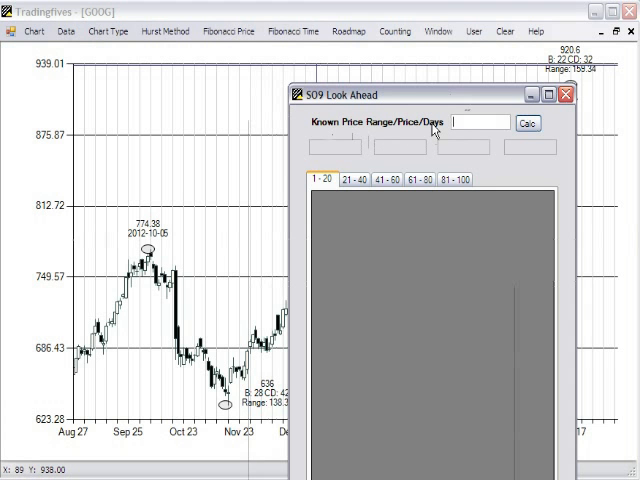
{"action": "left_click", "coordinate": [480, 122]}
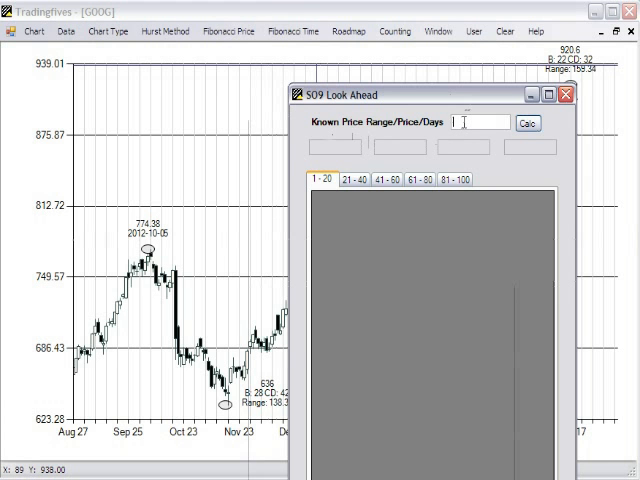
{"action": "type", "text": "774.38"}
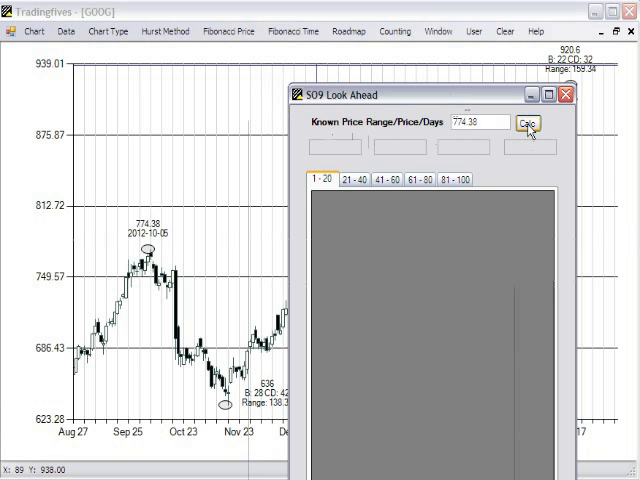
Step: Run Calc to fill the Look Ahead grid for 774.38
{"action": "left_click", "coordinate": [528, 124]}
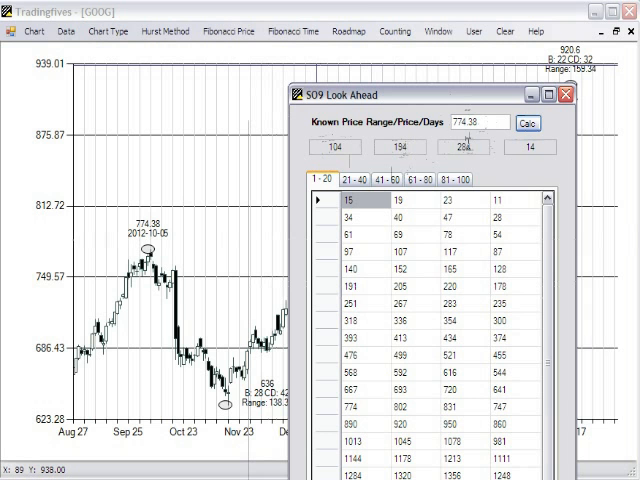
{"action": "mouse_move", "coordinate": [533, 177]}
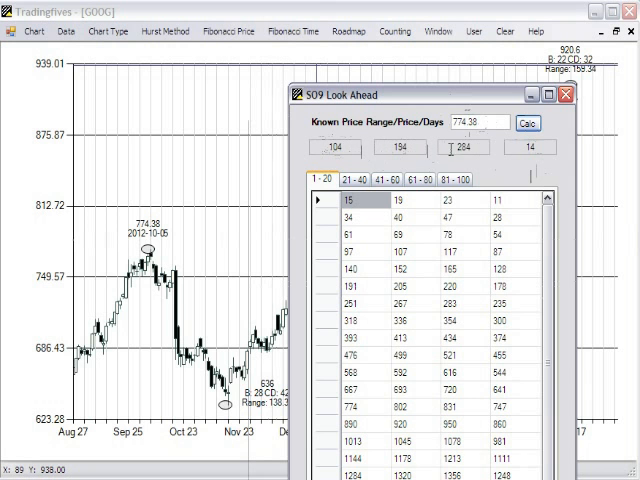
{"action": "mouse_move", "coordinate": [498, 241]}
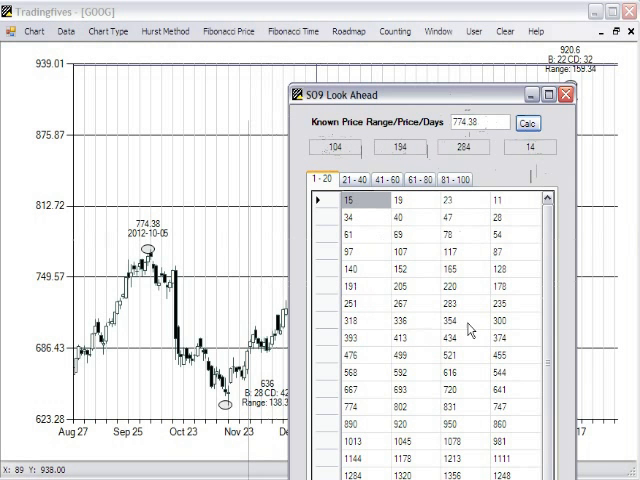
{"action": "mouse_move", "coordinate": [365, 195]}
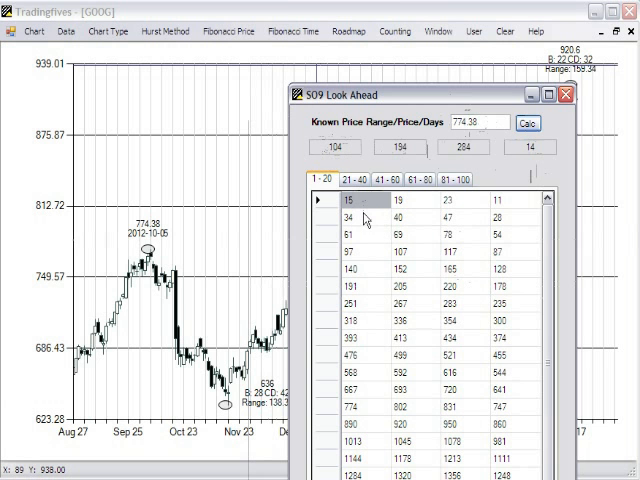
Step: Select grid values 23 through 78 in the third Look Ahead column
{"action": "left_click", "coordinate": [352, 218]}
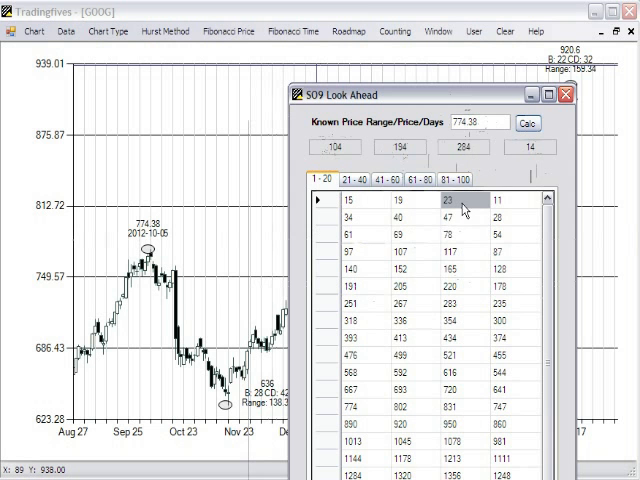
{"action": "left_click", "coordinate": [460, 230]}
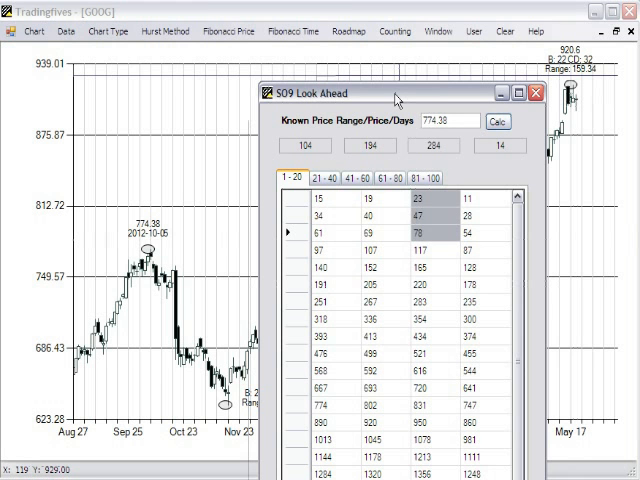
{"action": "mouse_move", "coordinate": [485, 177]}
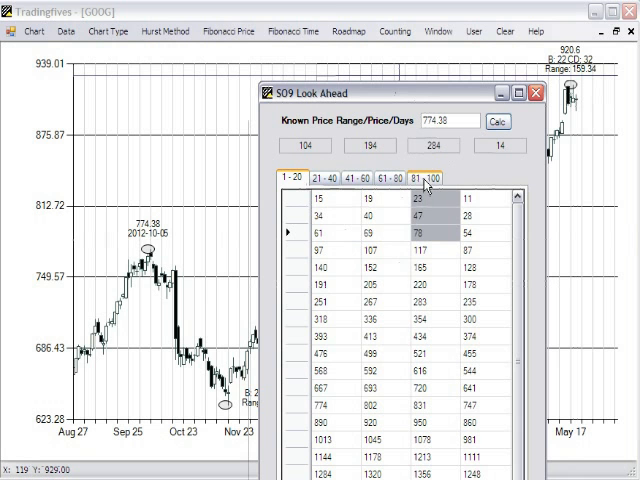
{"action": "mouse_move", "coordinate": [387, 300]}
{"action": "type", "text": "22.9"}
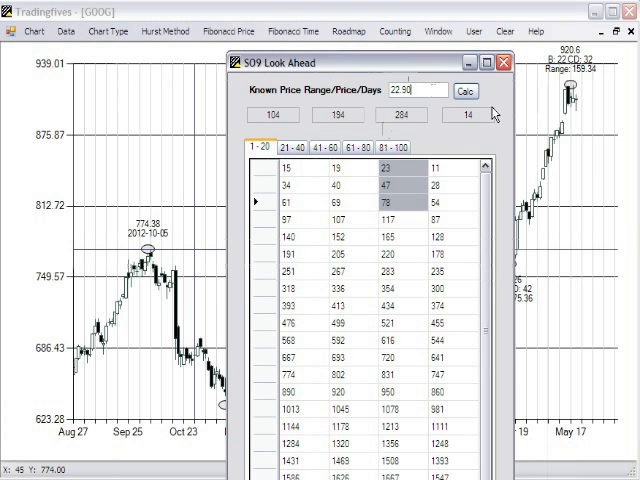
Step: Calculate the Look Ahead grid for known value 22.90
{"action": "left_click", "coordinate": [464, 91]}
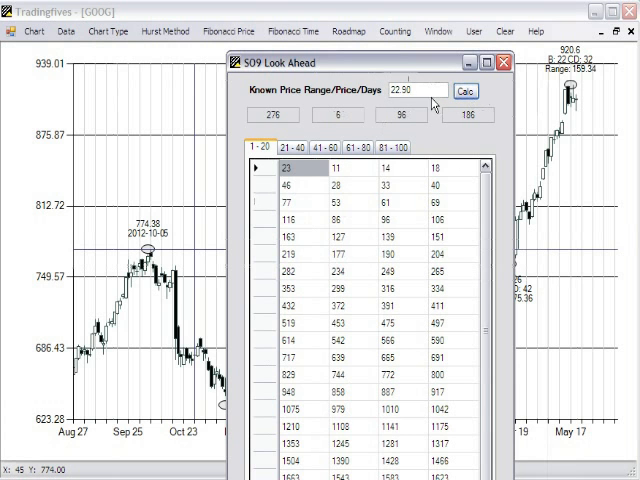
{"action": "mouse_move", "coordinate": [367, 371]}
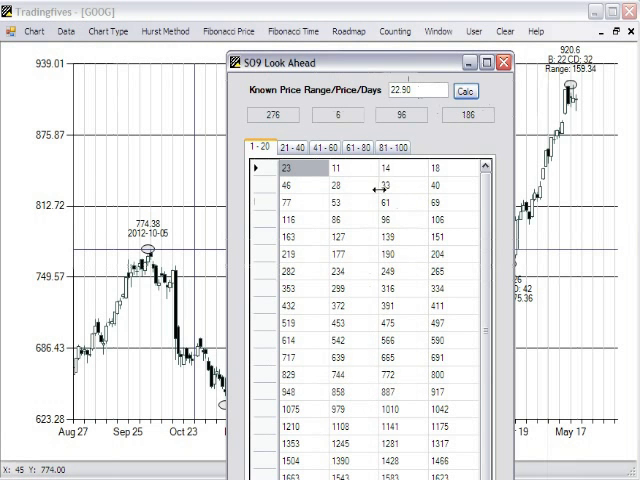
{"action": "mouse_move", "coordinate": [360, 350]}
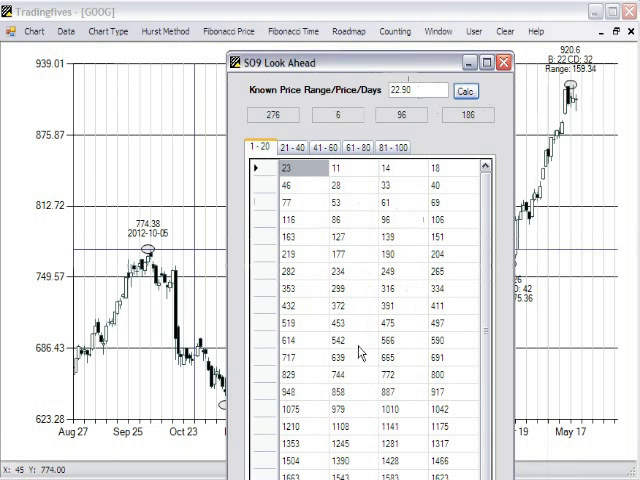
{"action": "mouse_move", "coordinate": [399, 298]}
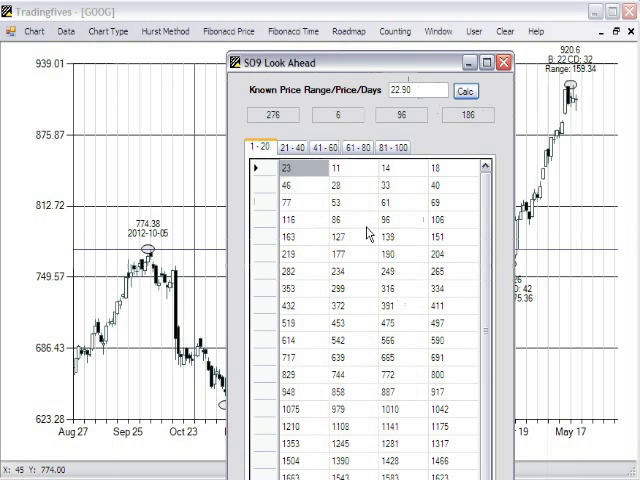
{"action": "mouse_move", "coordinate": [338, 258]}
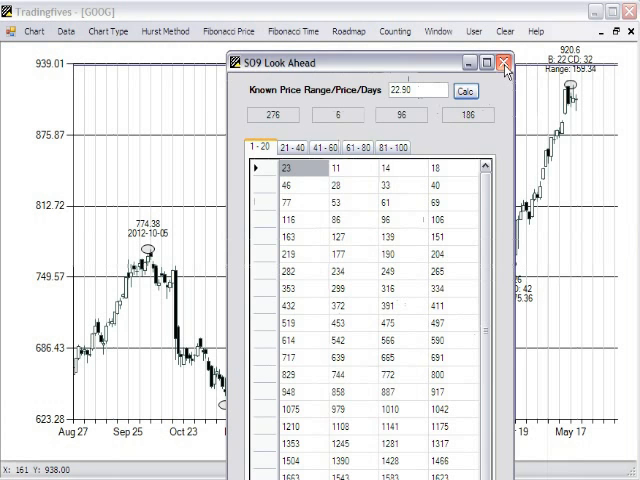
Step: Close the Look Ahead window to reveal the labelled GOOG chart
{"action": "left_click", "coordinate": [504, 63]}
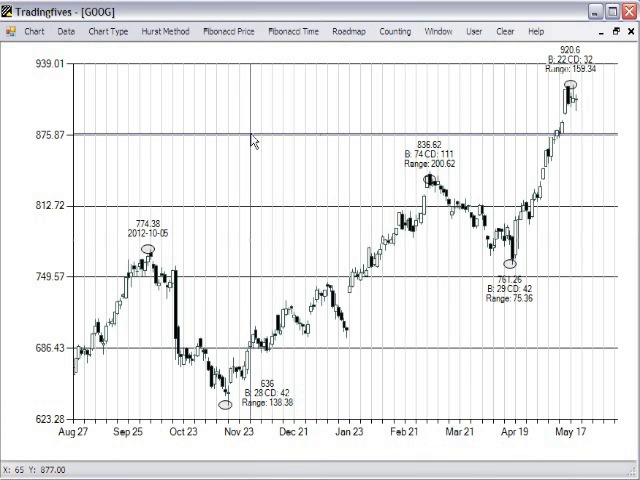
{"action": "mouse_move", "coordinate": [293, 31]}
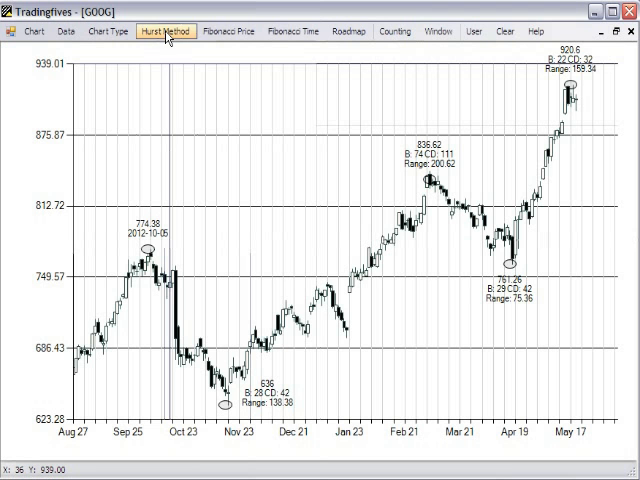
{"action": "mouse_move", "coordinate": [167, 31]}
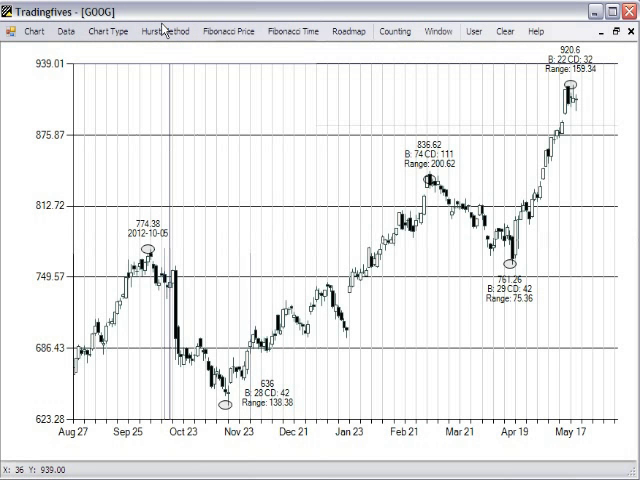